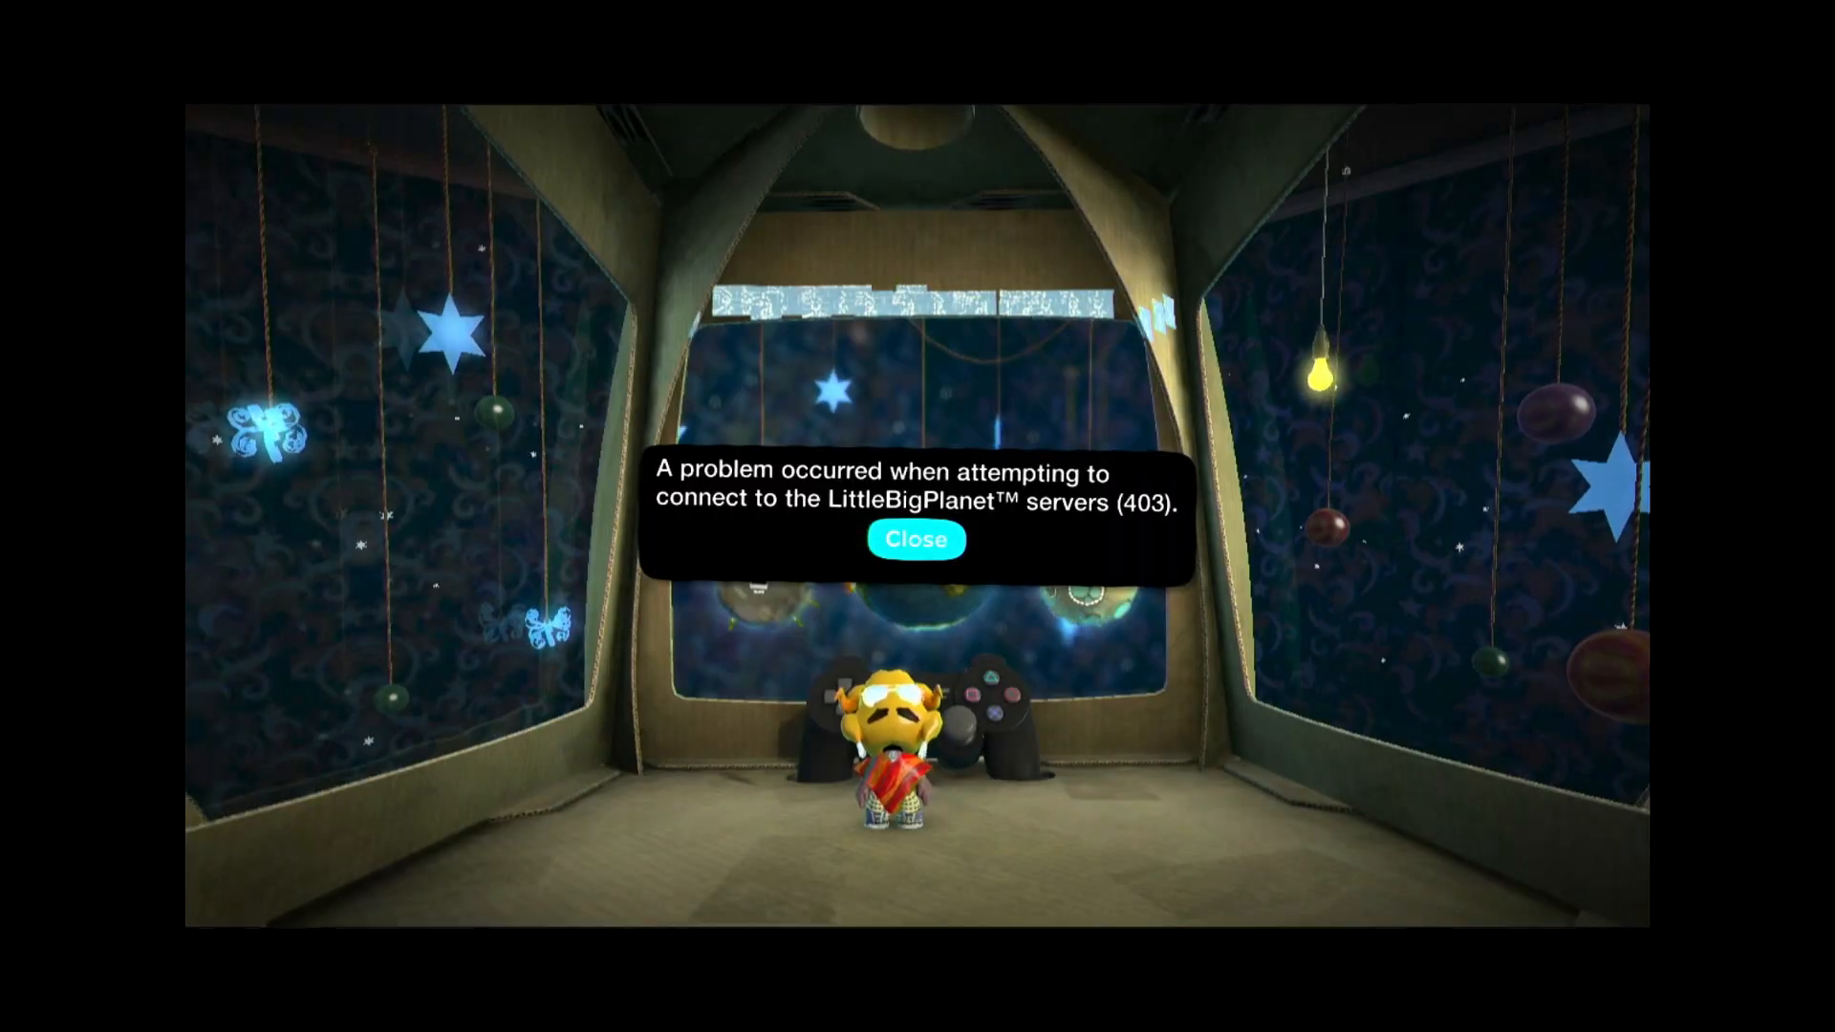
# Dismiss the server error and save the LittleBigPlanet level as New Saved Data.
pyautogui.click(918, 539)
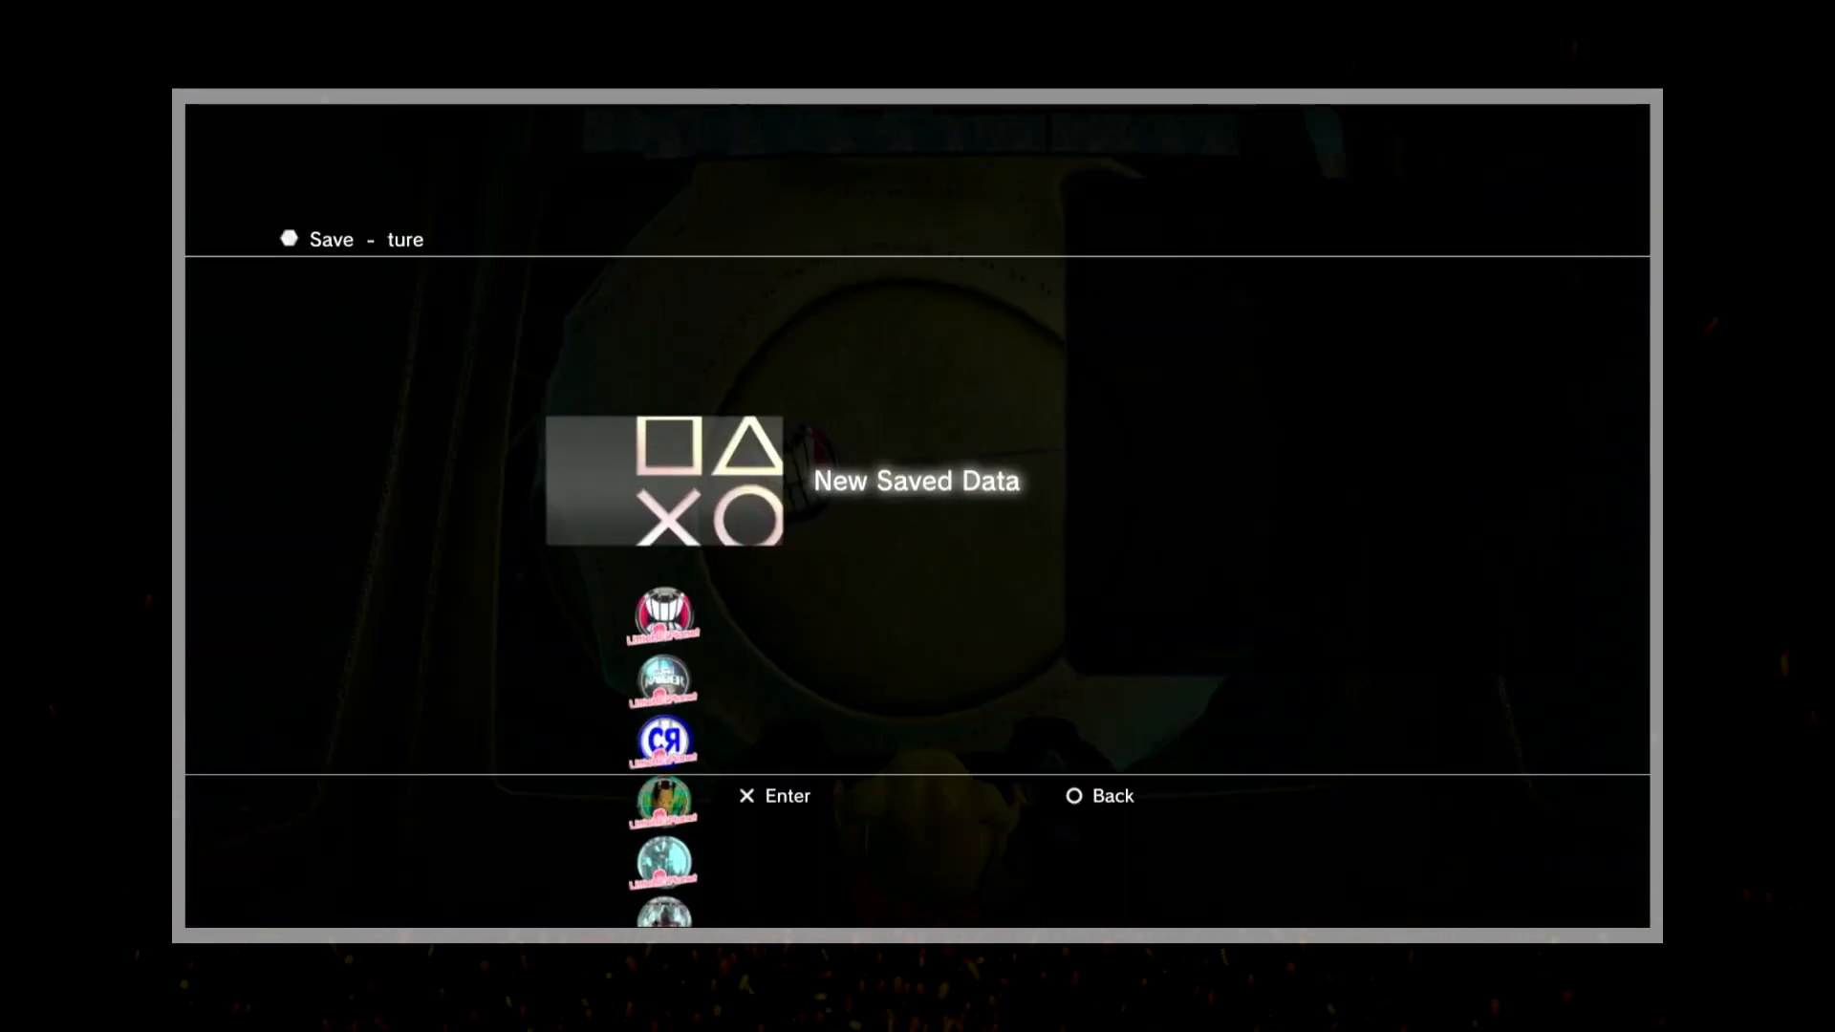
pyautogui.press('enter')
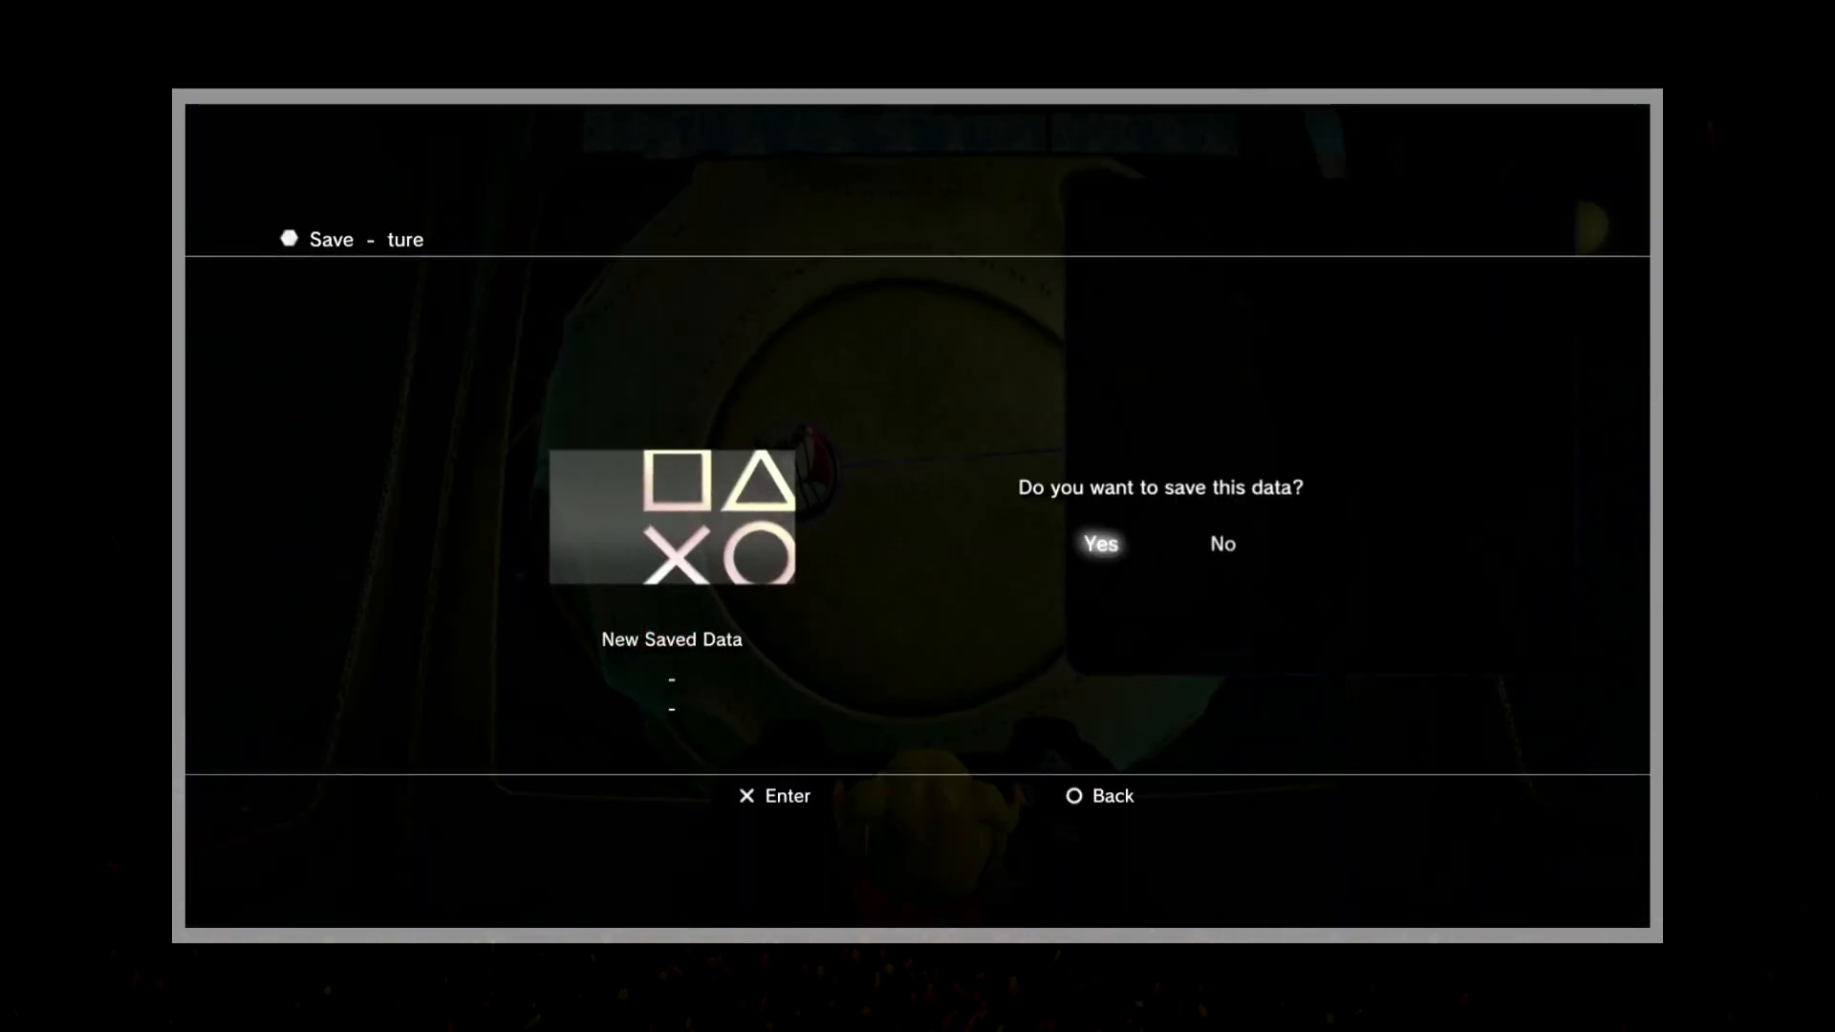
pyautogui.click(1098, 543)
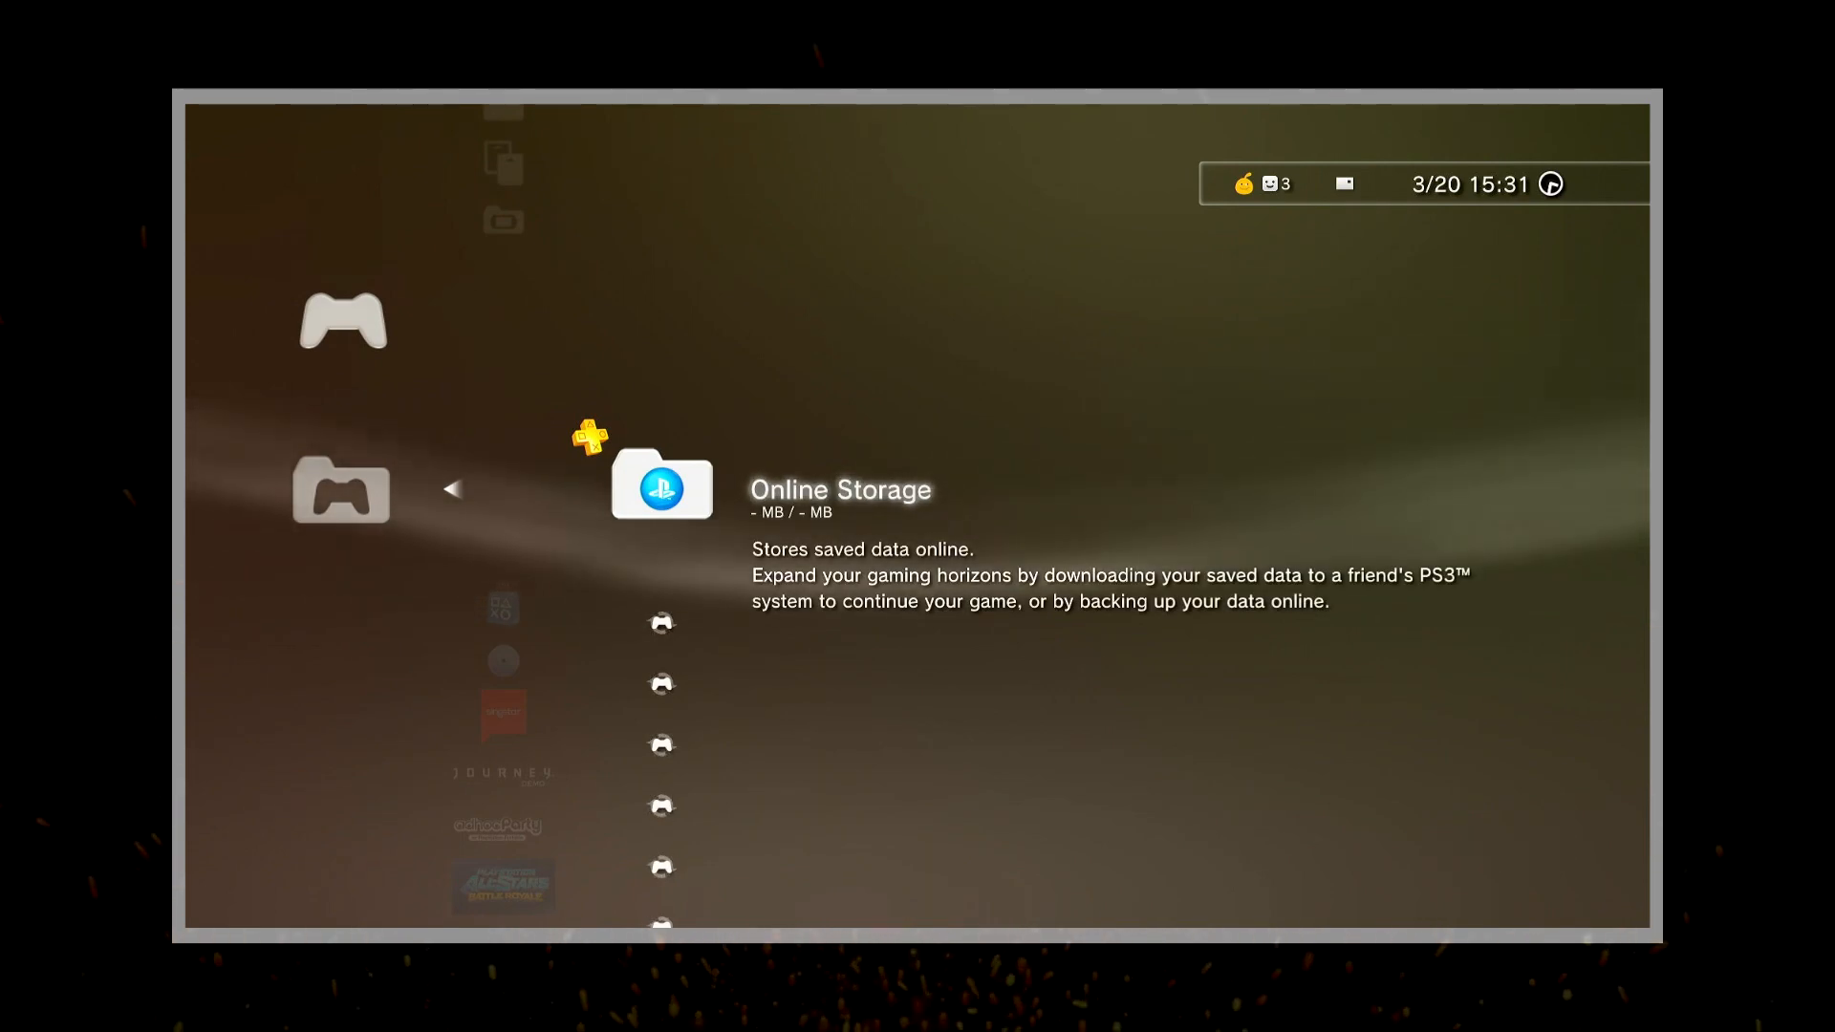
# Copy the LittleBigPlanet Level Backup save from Saved Data Utility to the USB device.
pyautogui.scroll(-3)
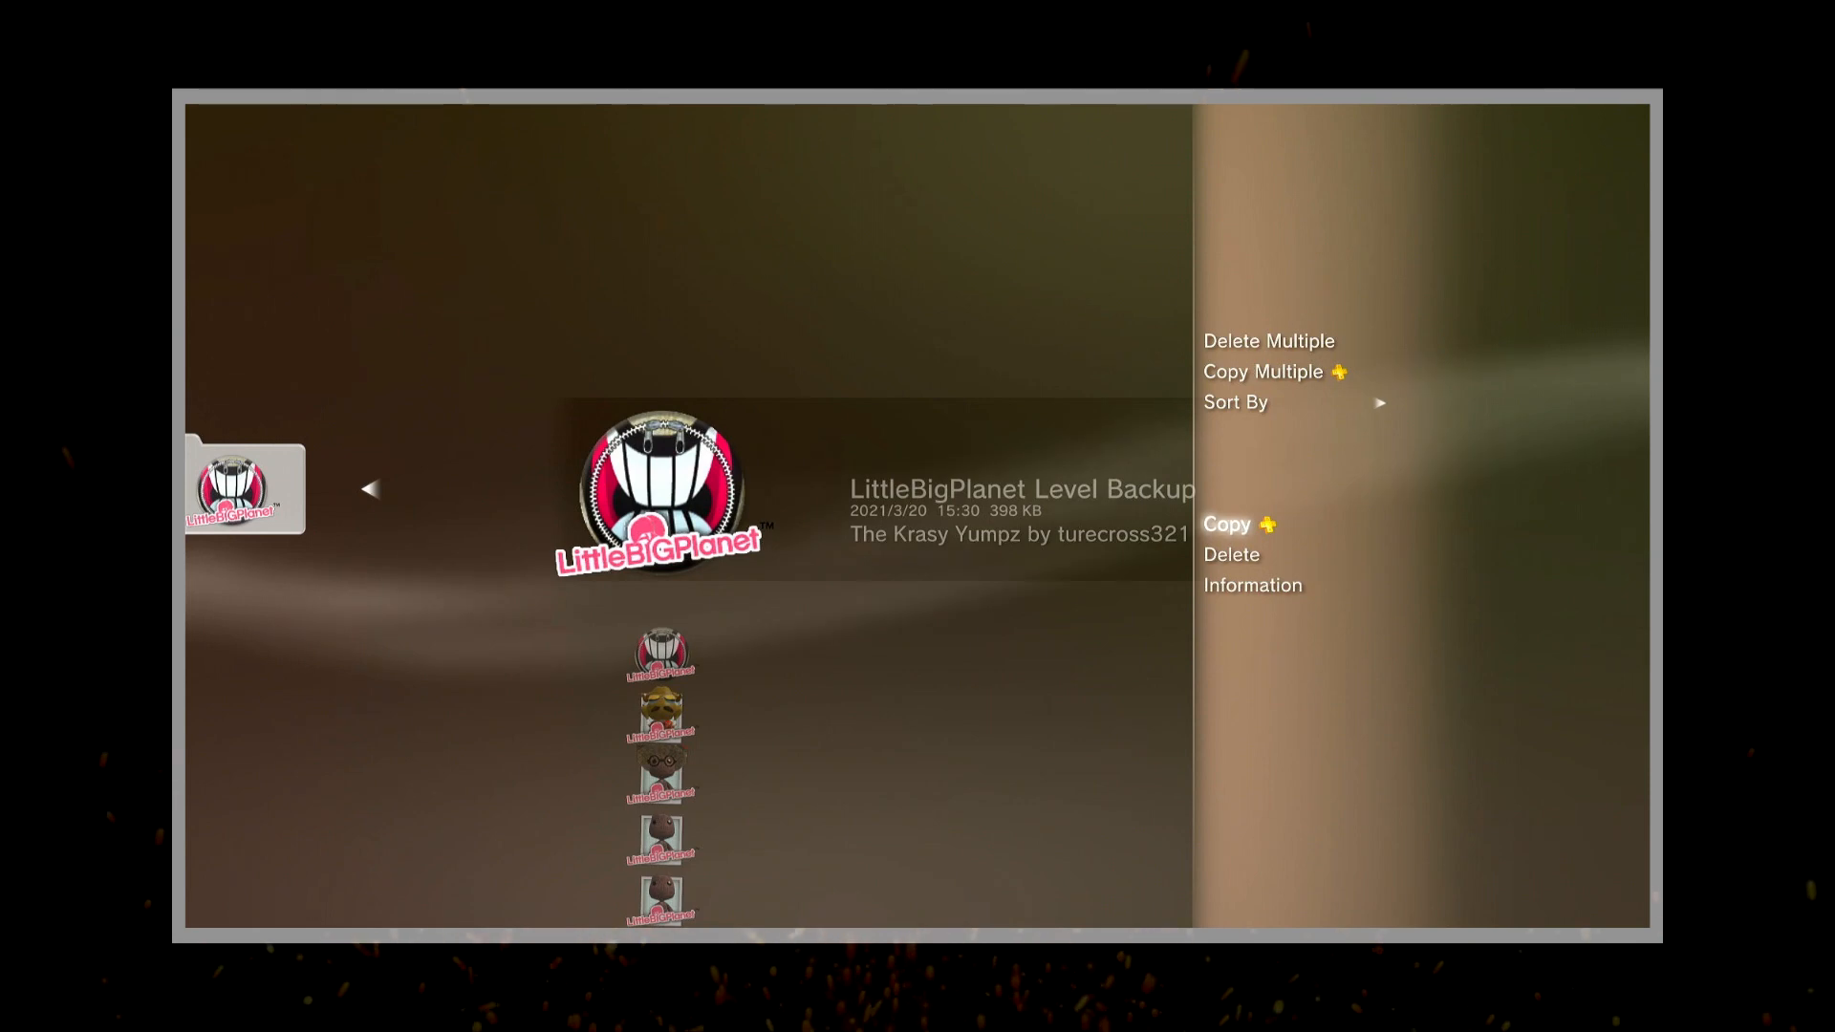
pyautogui.click(1225, 522)
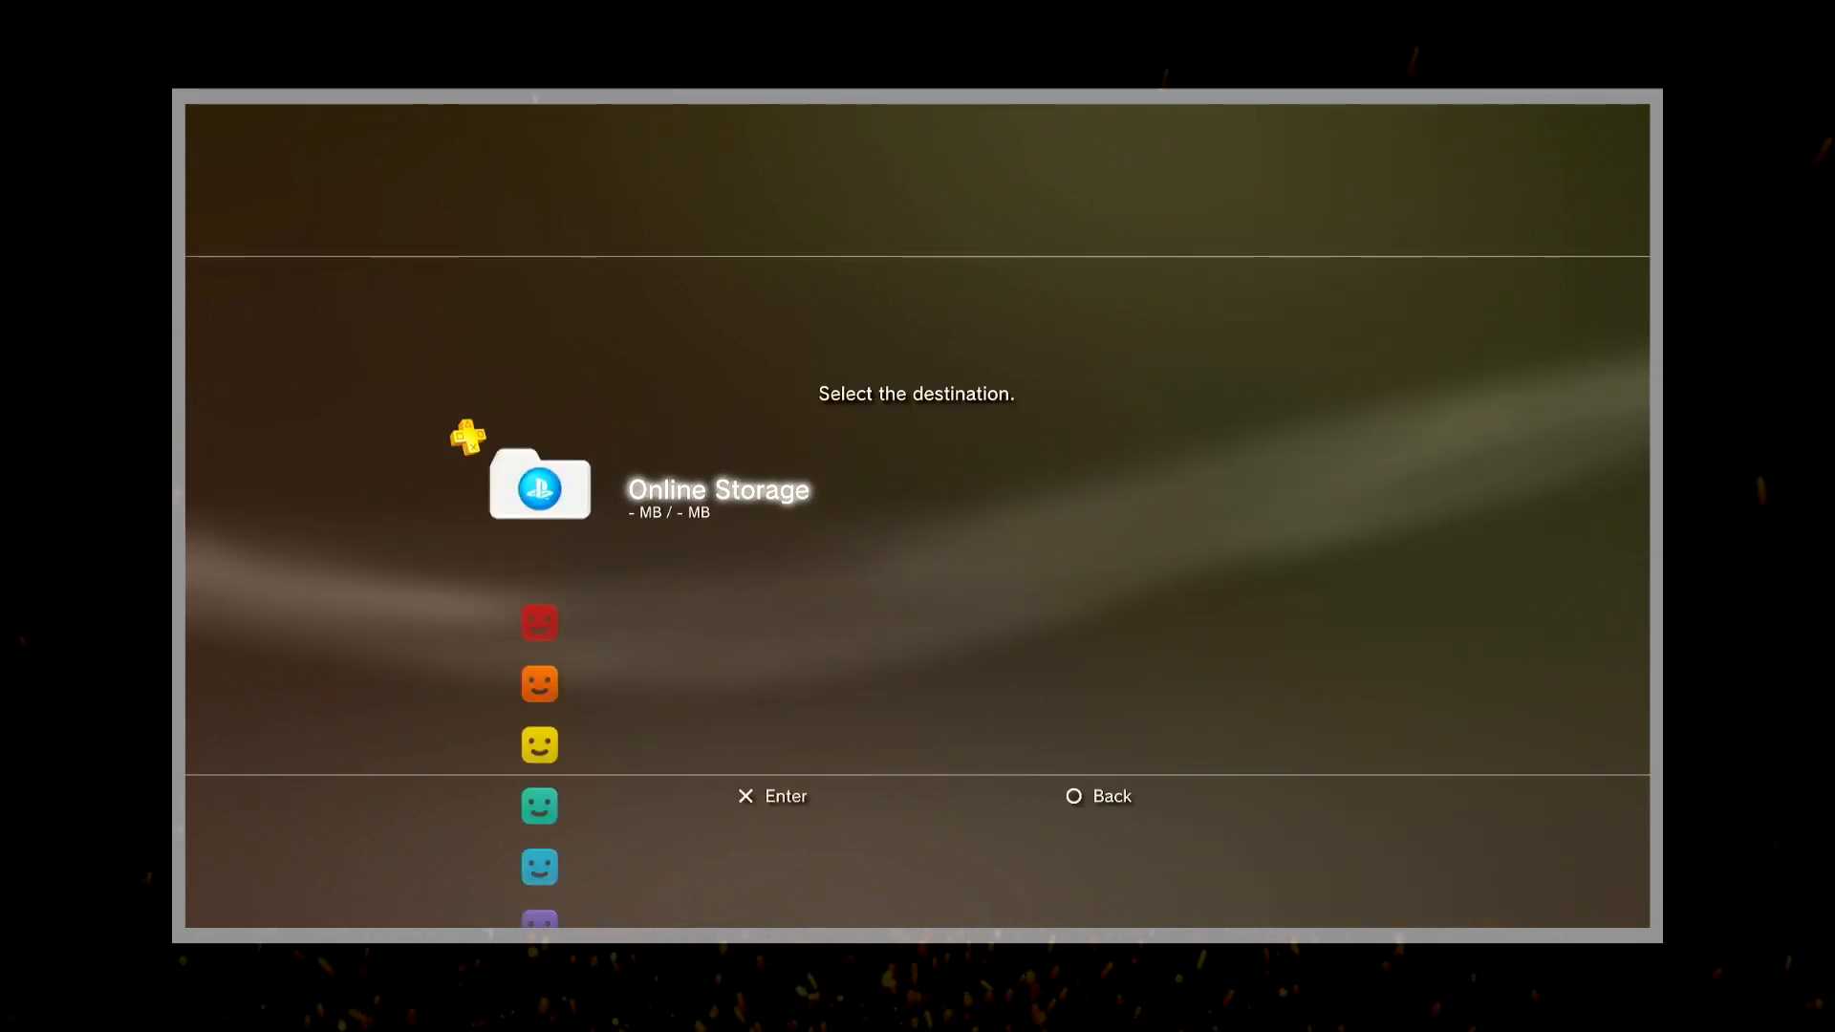
pyautogui.scroll(-3)
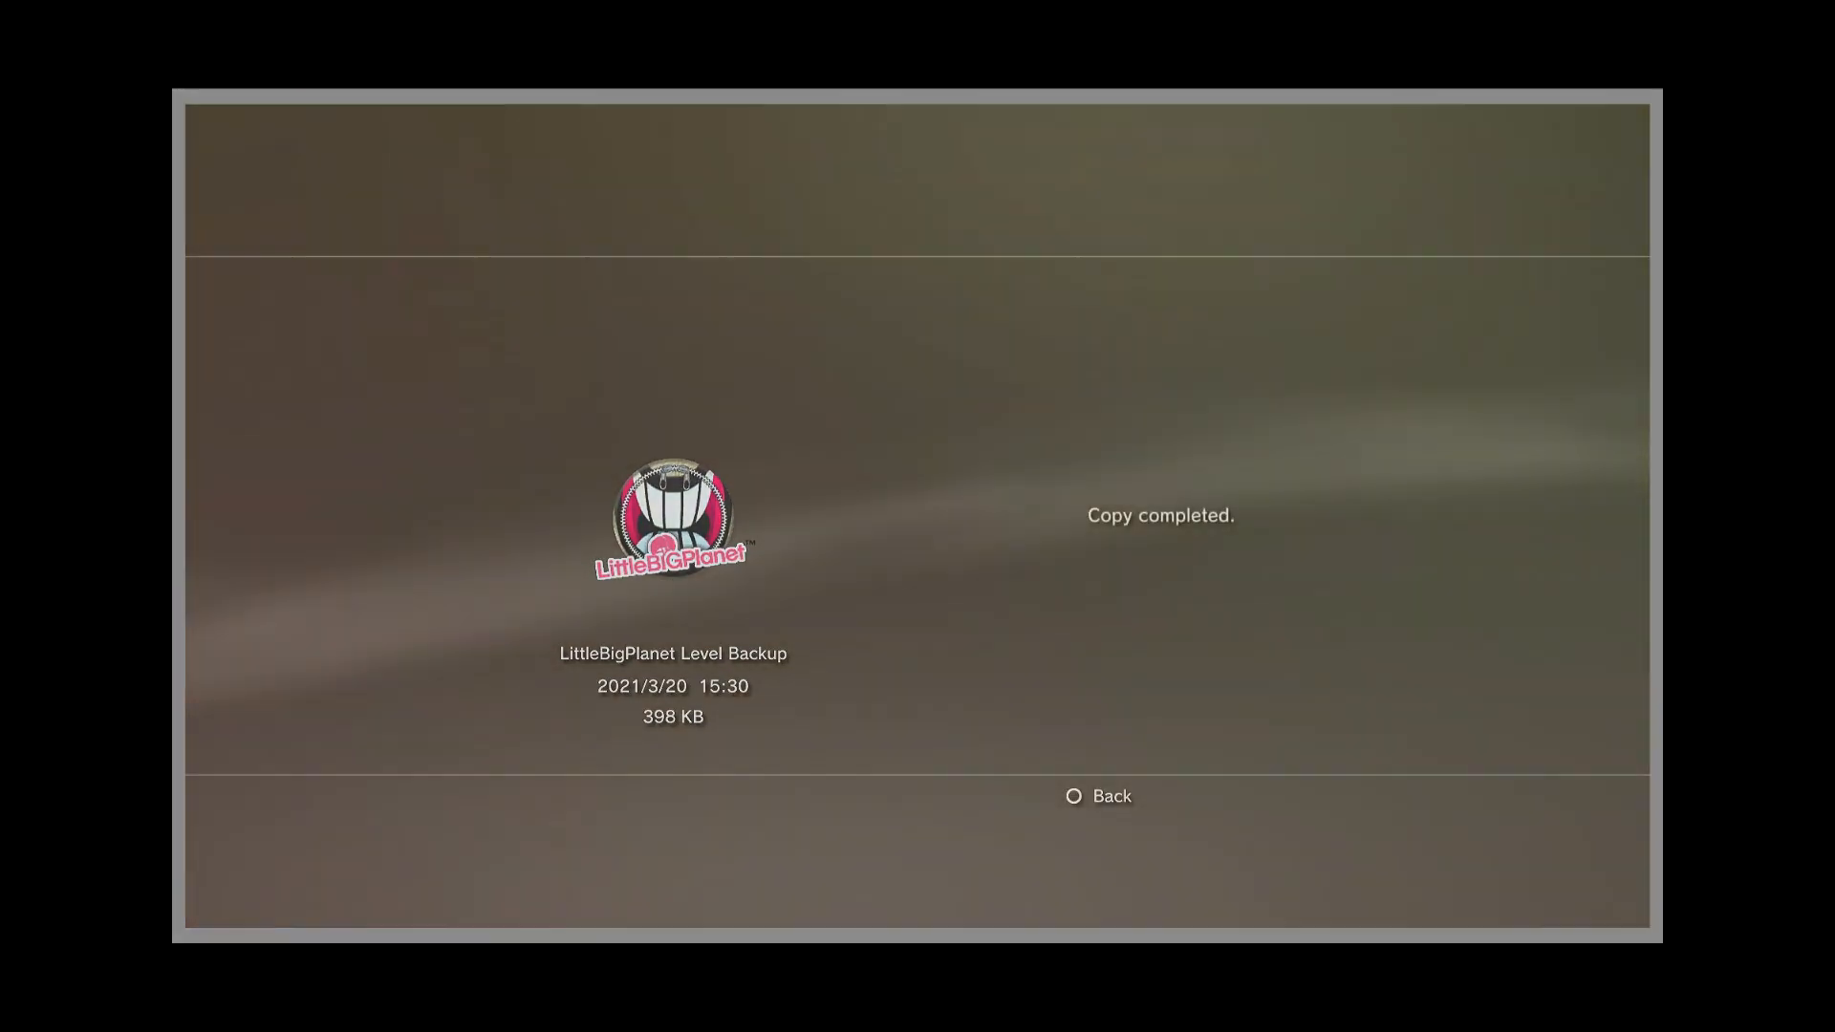
pyautogui.click(1095, 796)
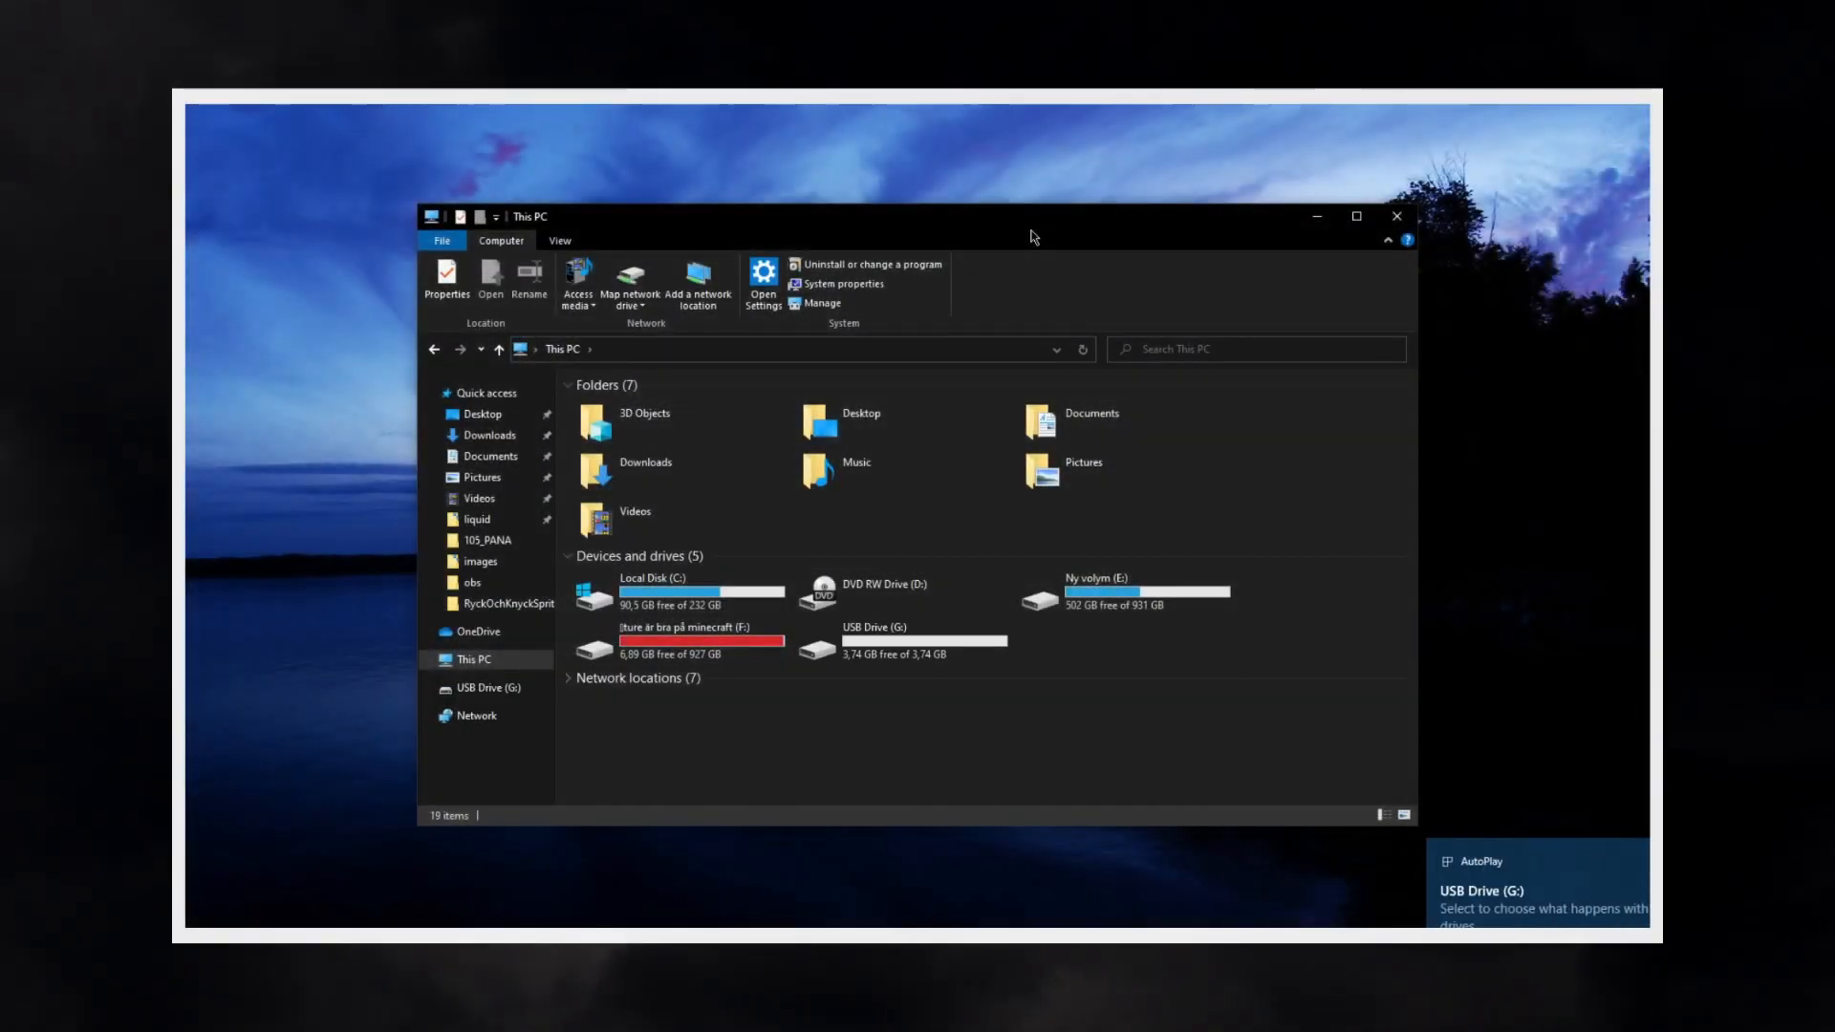
# Browse USB Drive (G:) through PS3 > SAVEDATA and preview the ICON0 image.
pyautogui.click(901, 641)
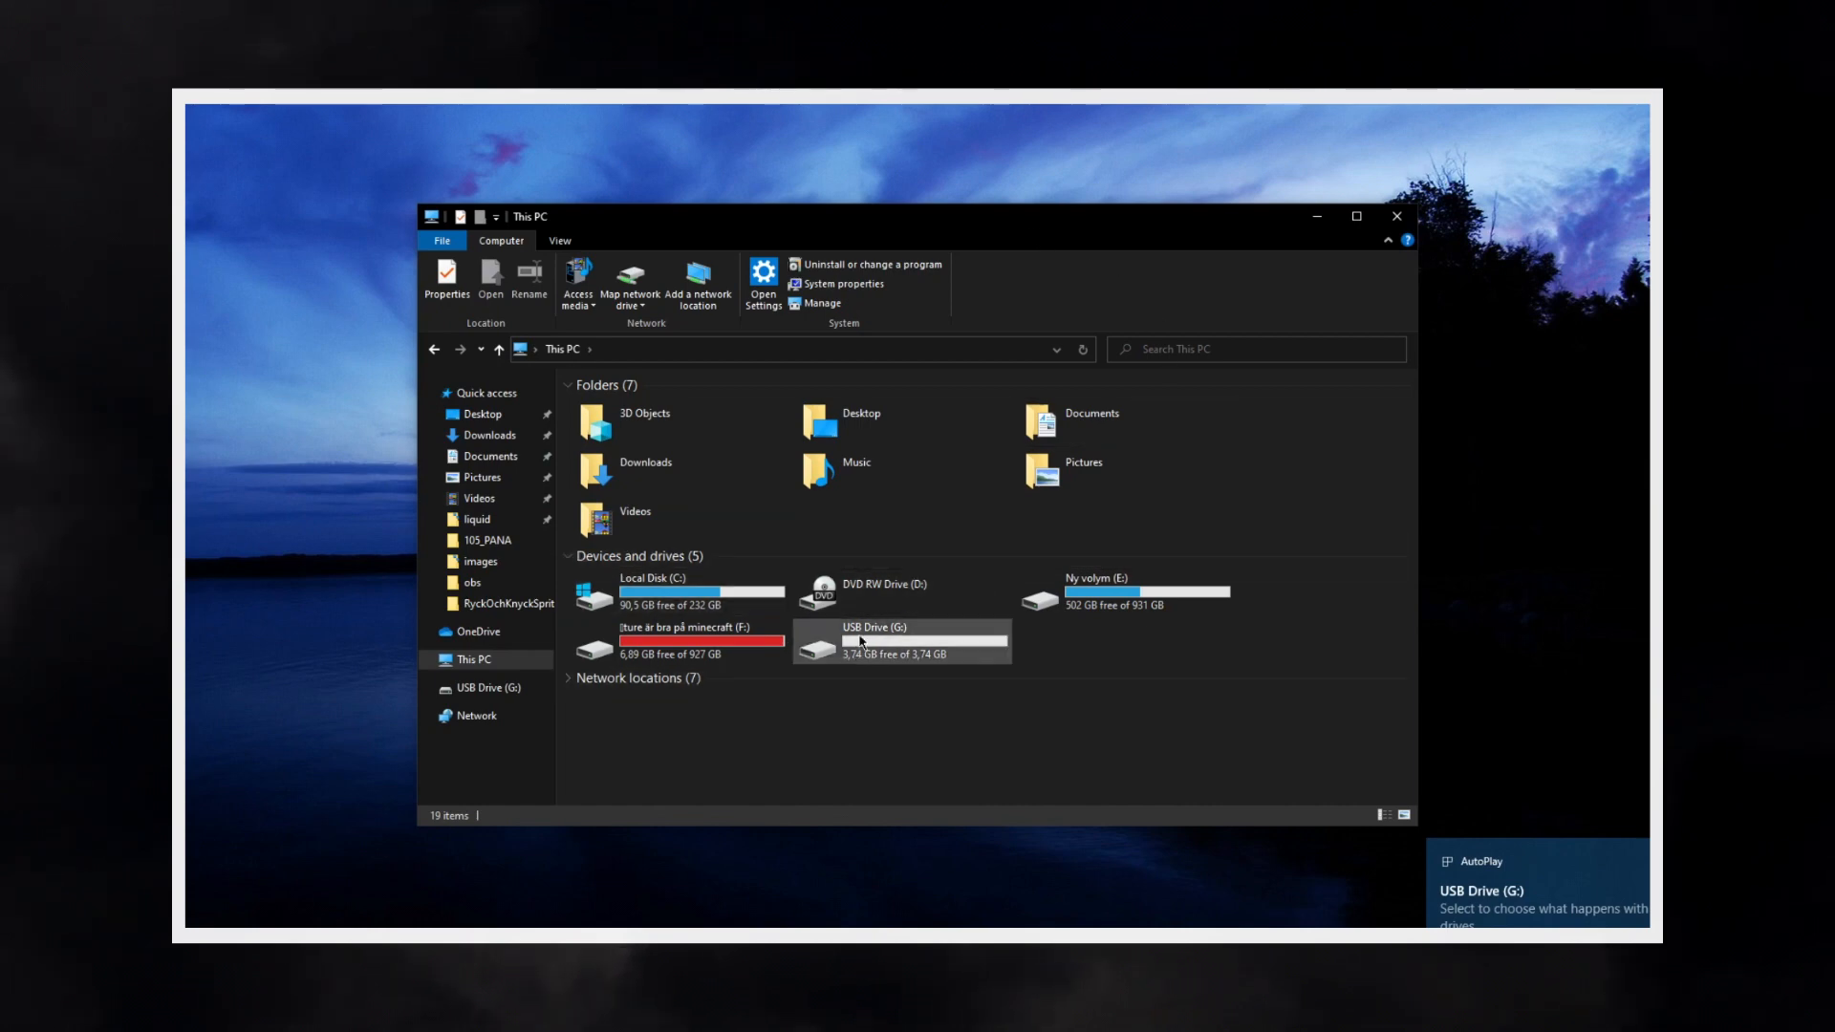
pyautogui.doubleClick(901, 631)
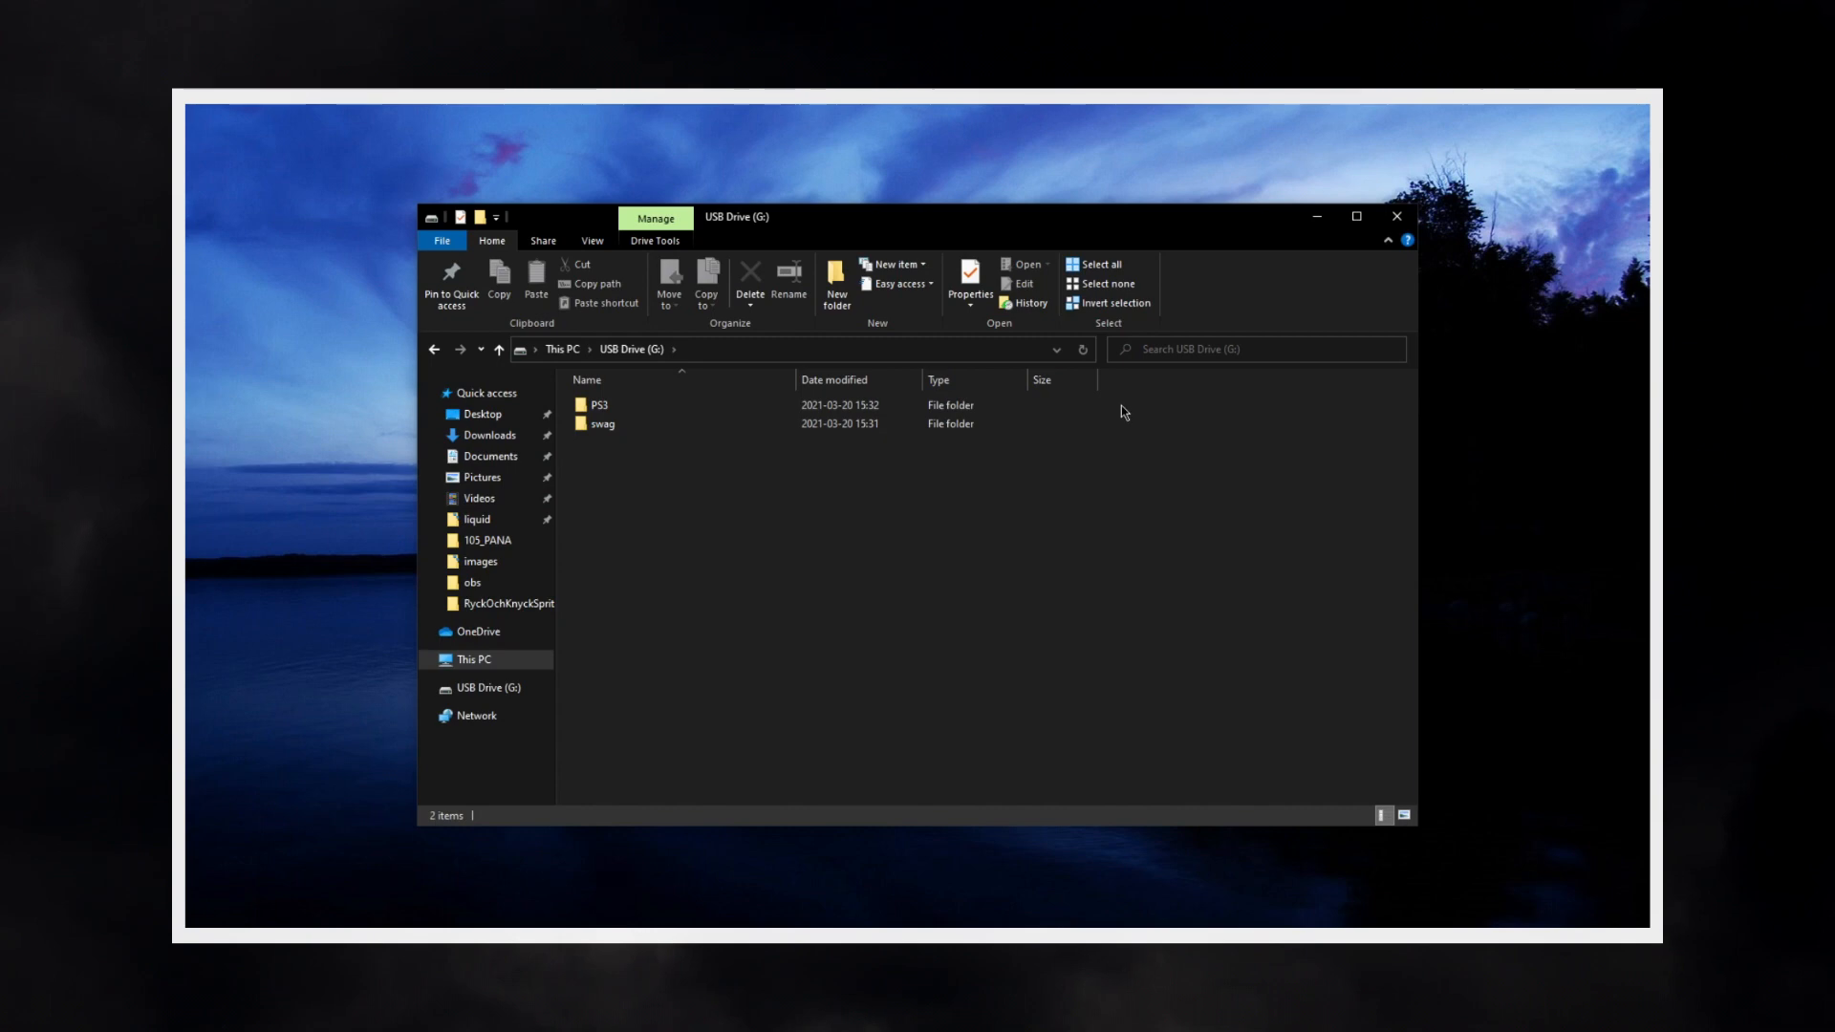
pyautogui.doubleClick(598, 405)
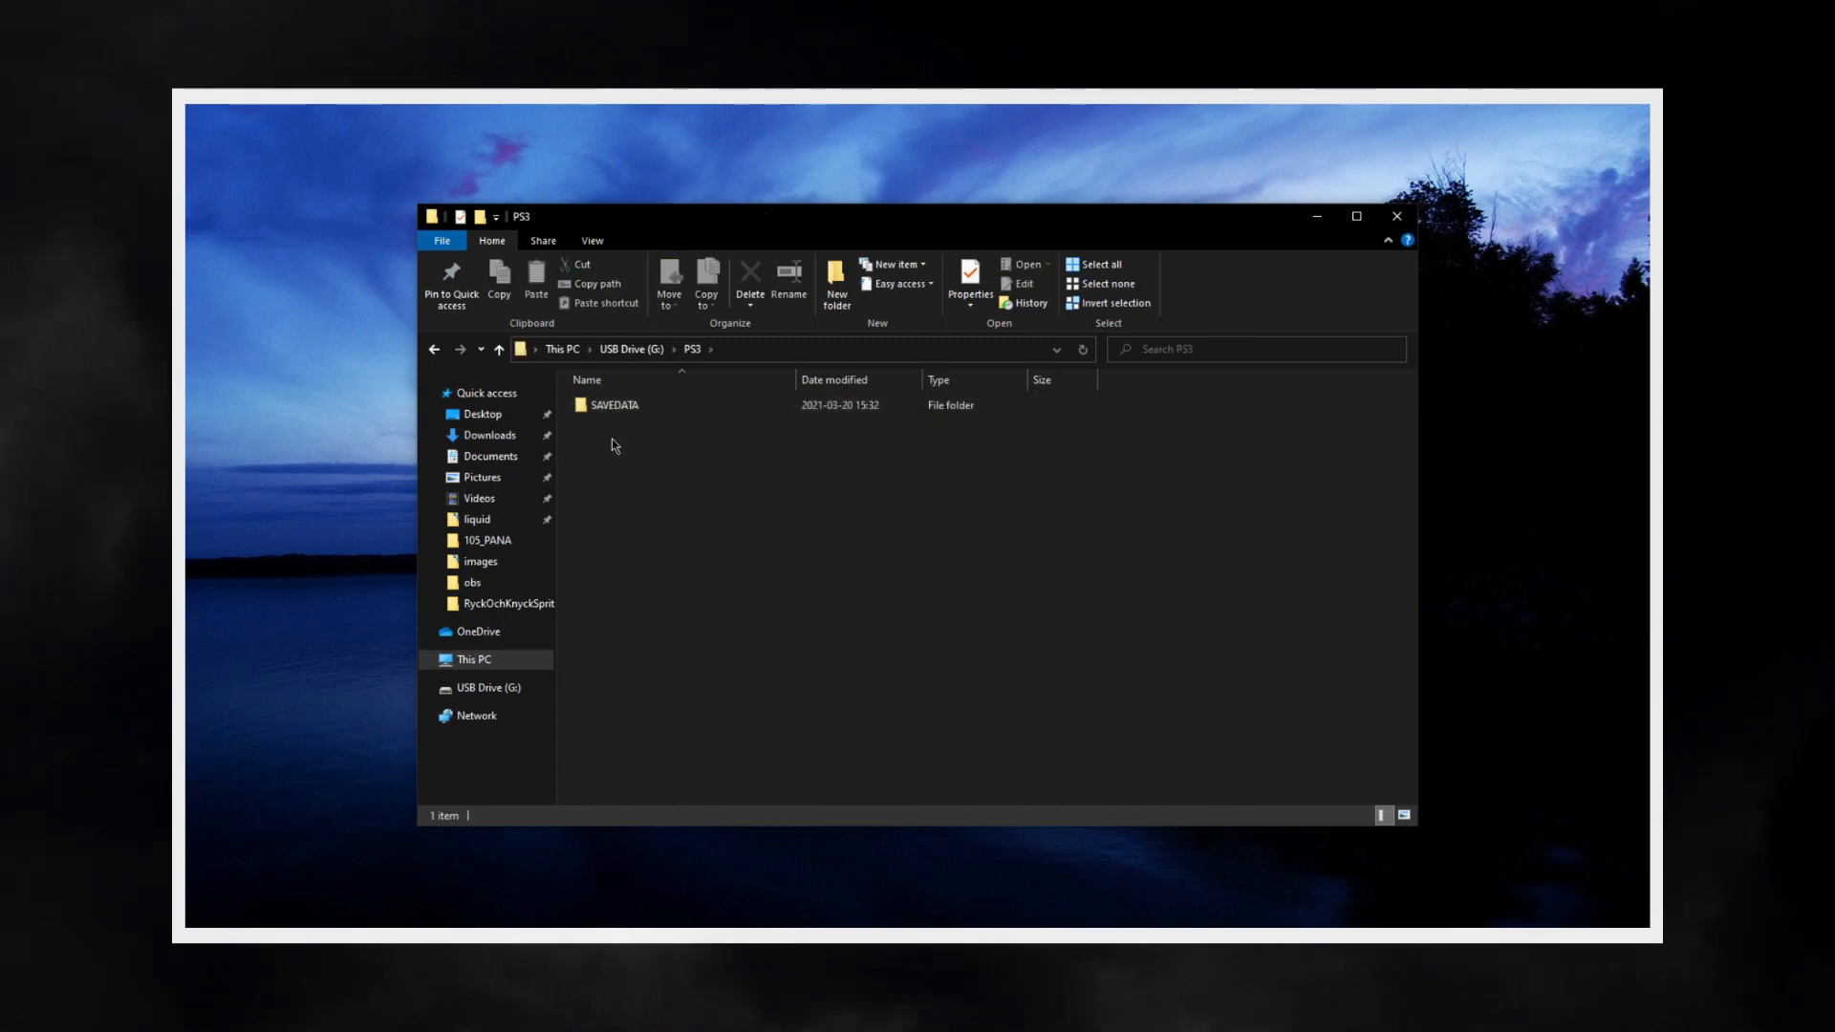
pyautogui.doubleClick(613, 403)
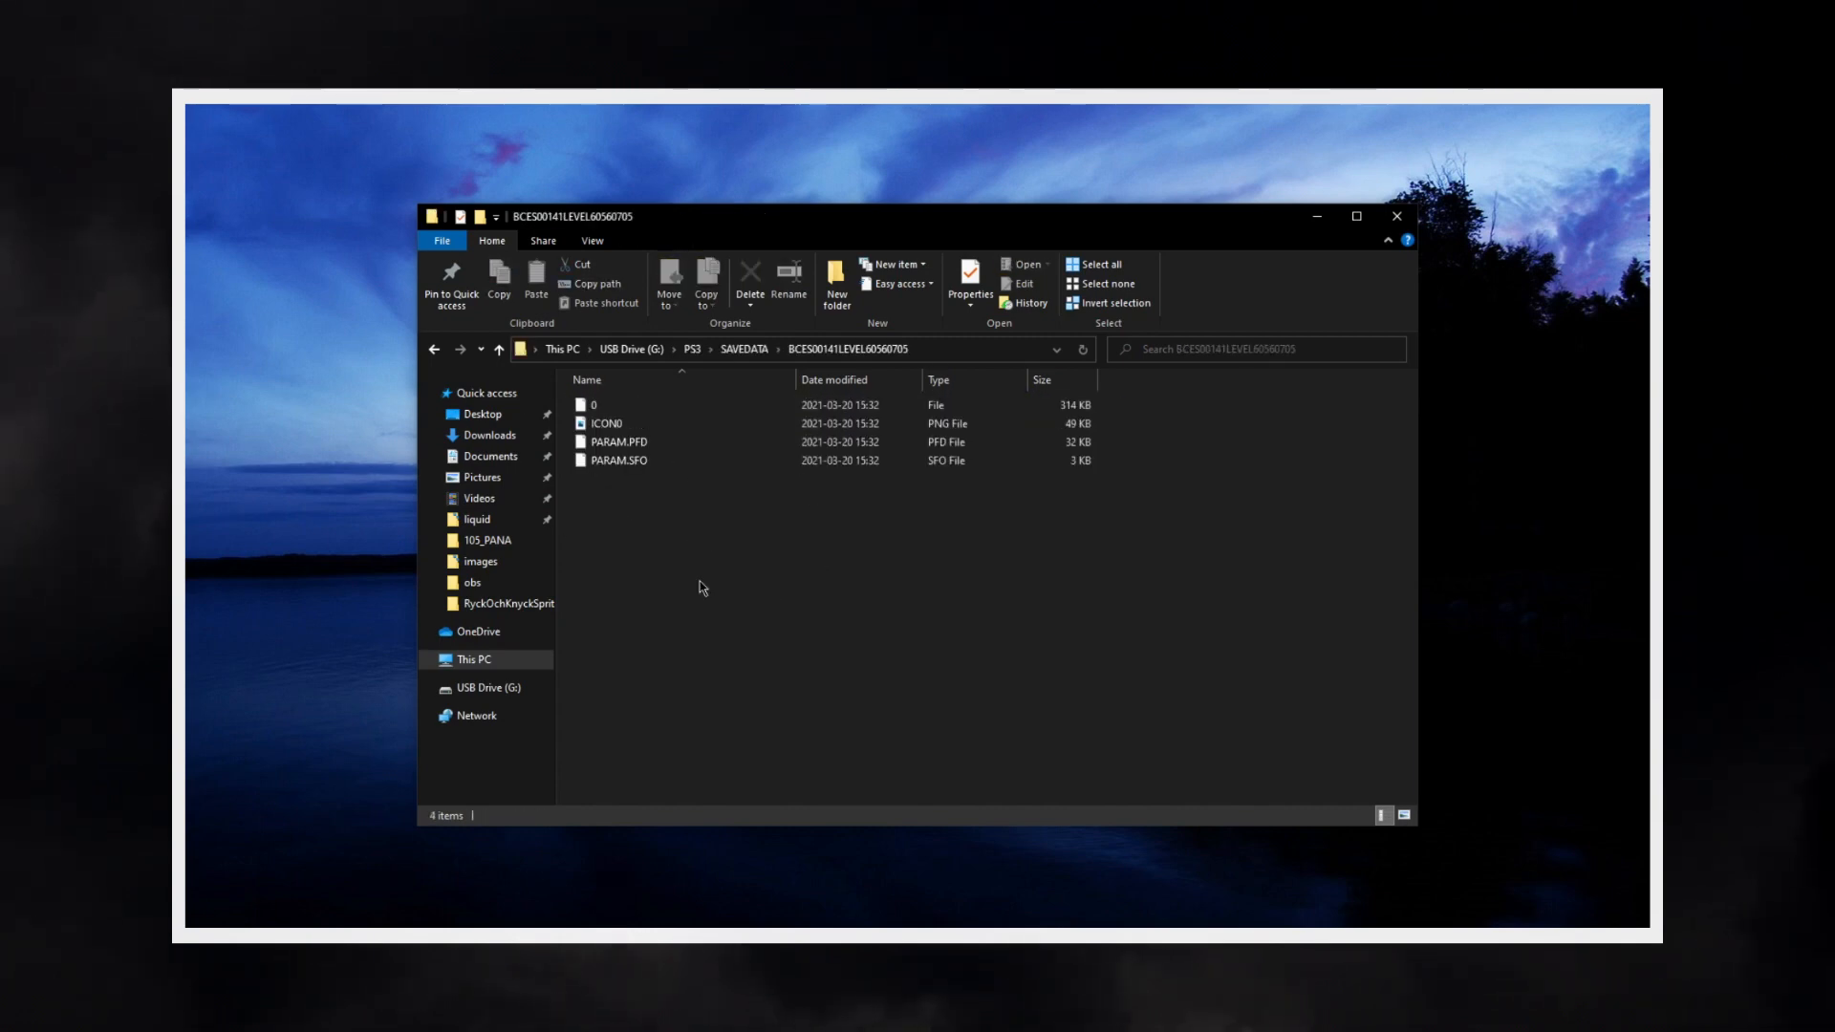
pyautogui.click(605, 423)
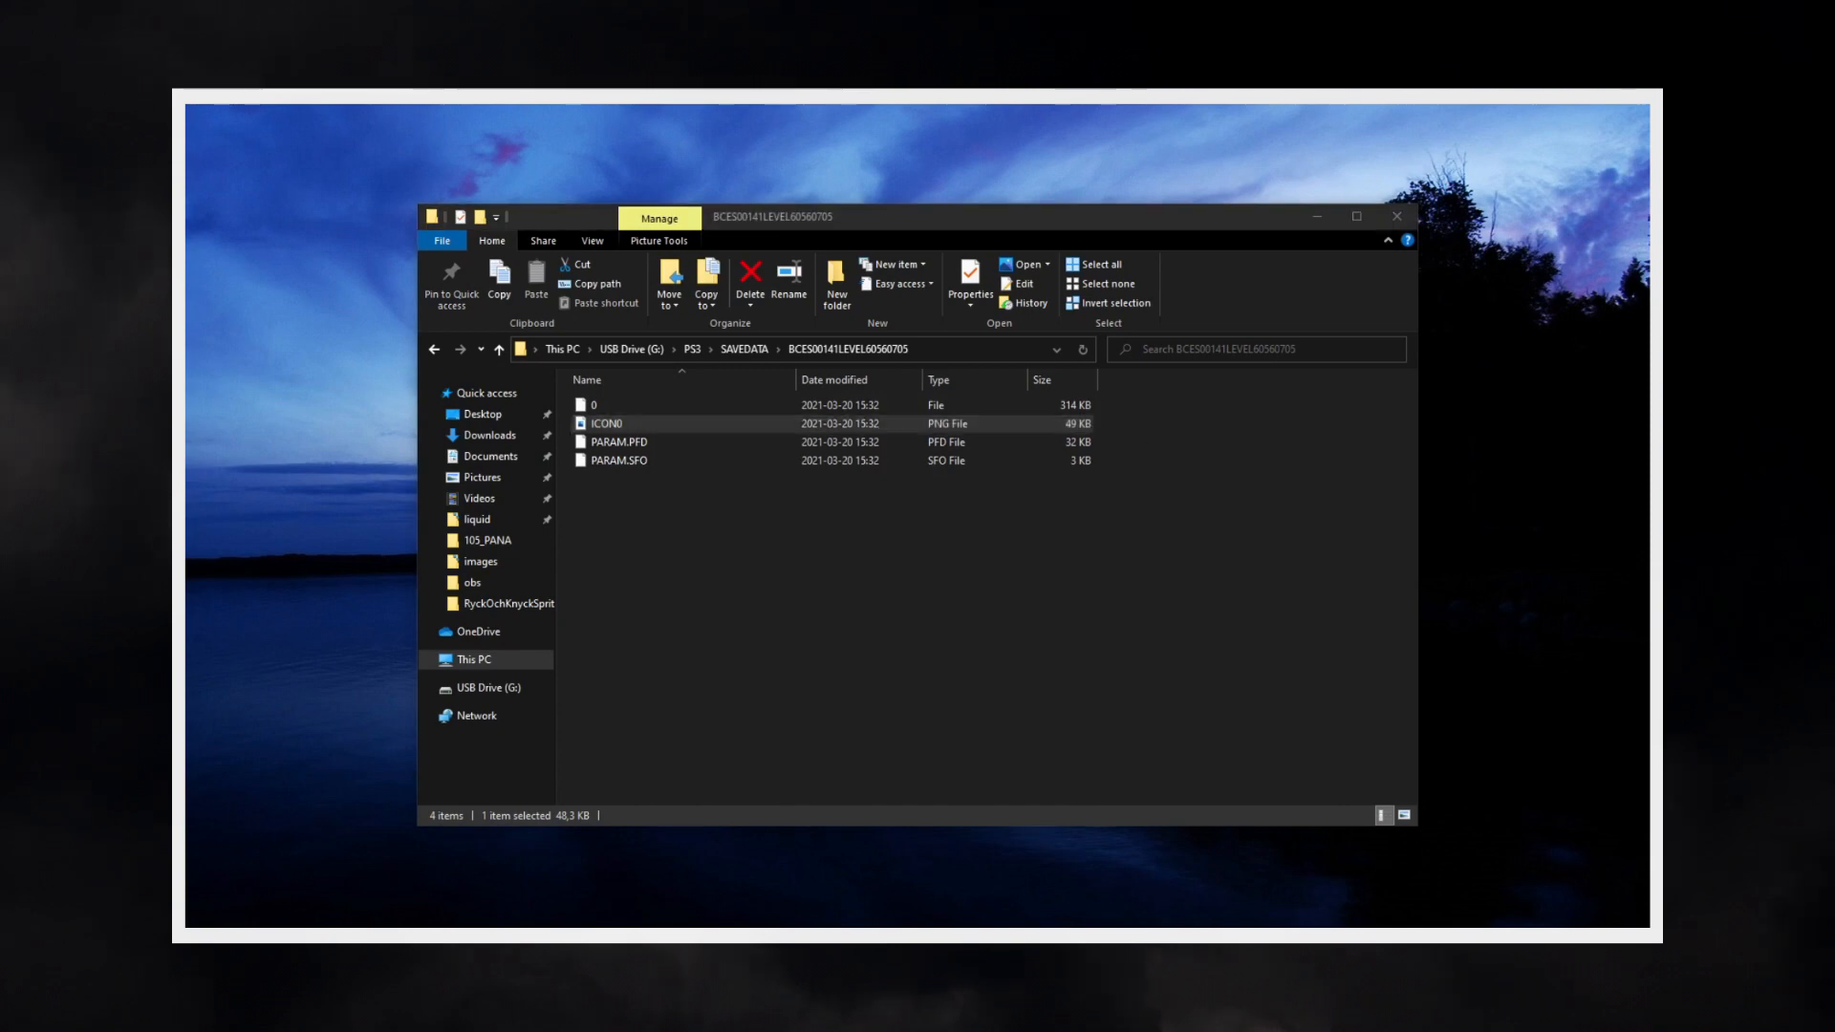
pyautogui.doubleClick(606, 423)
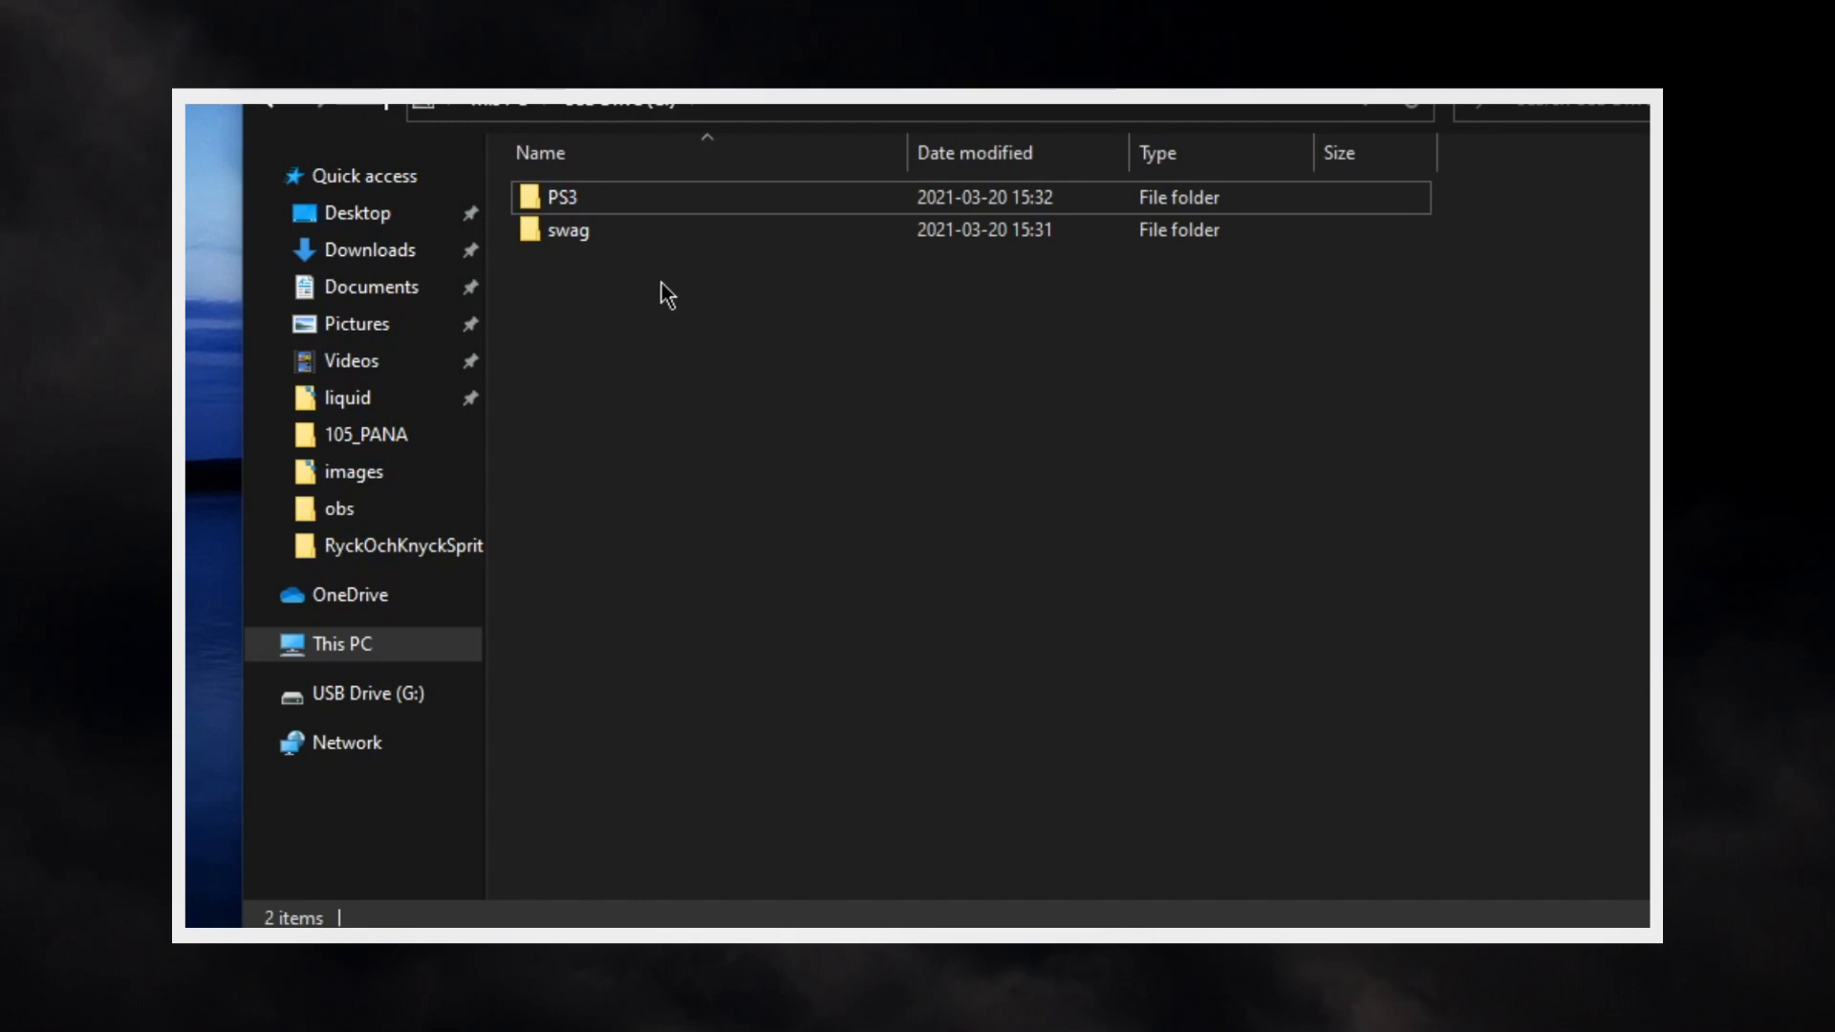
# Add the PS3 folder to PS3.rar, then open the archive and close the advert.
pyautogui.rightClick(565, 197)
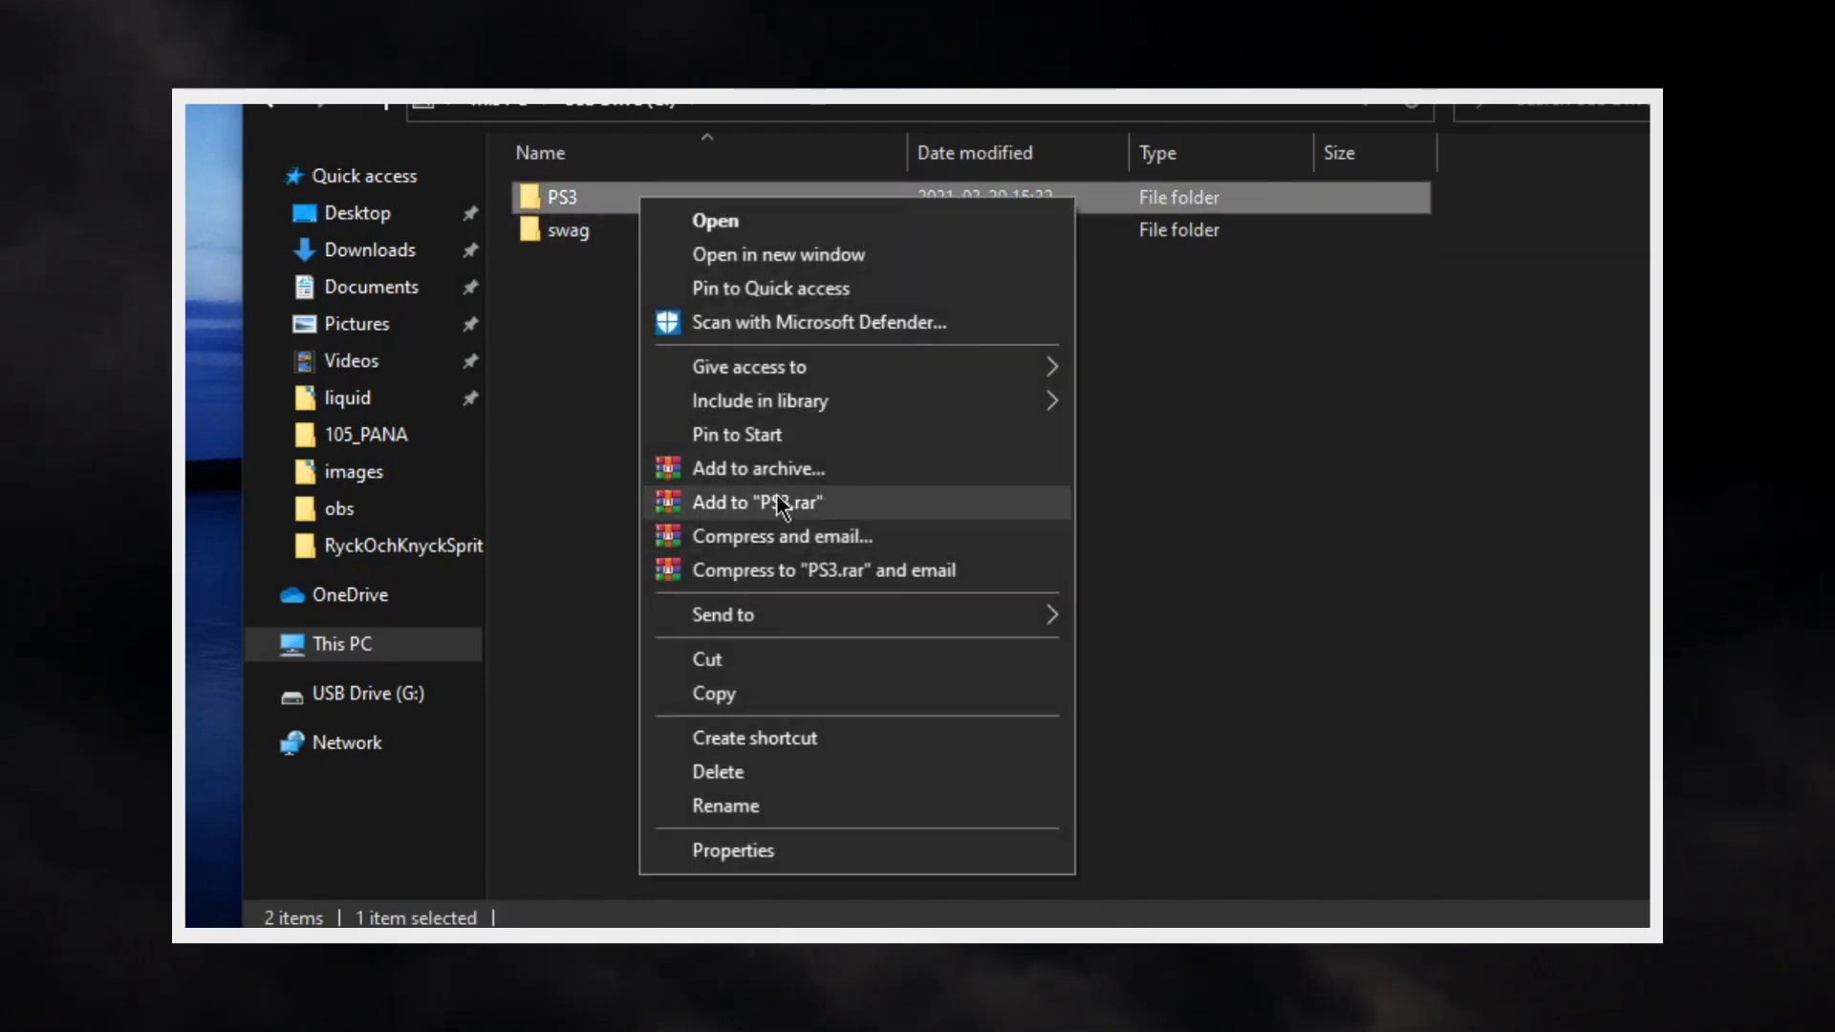
pyautogui.click(757, 502)
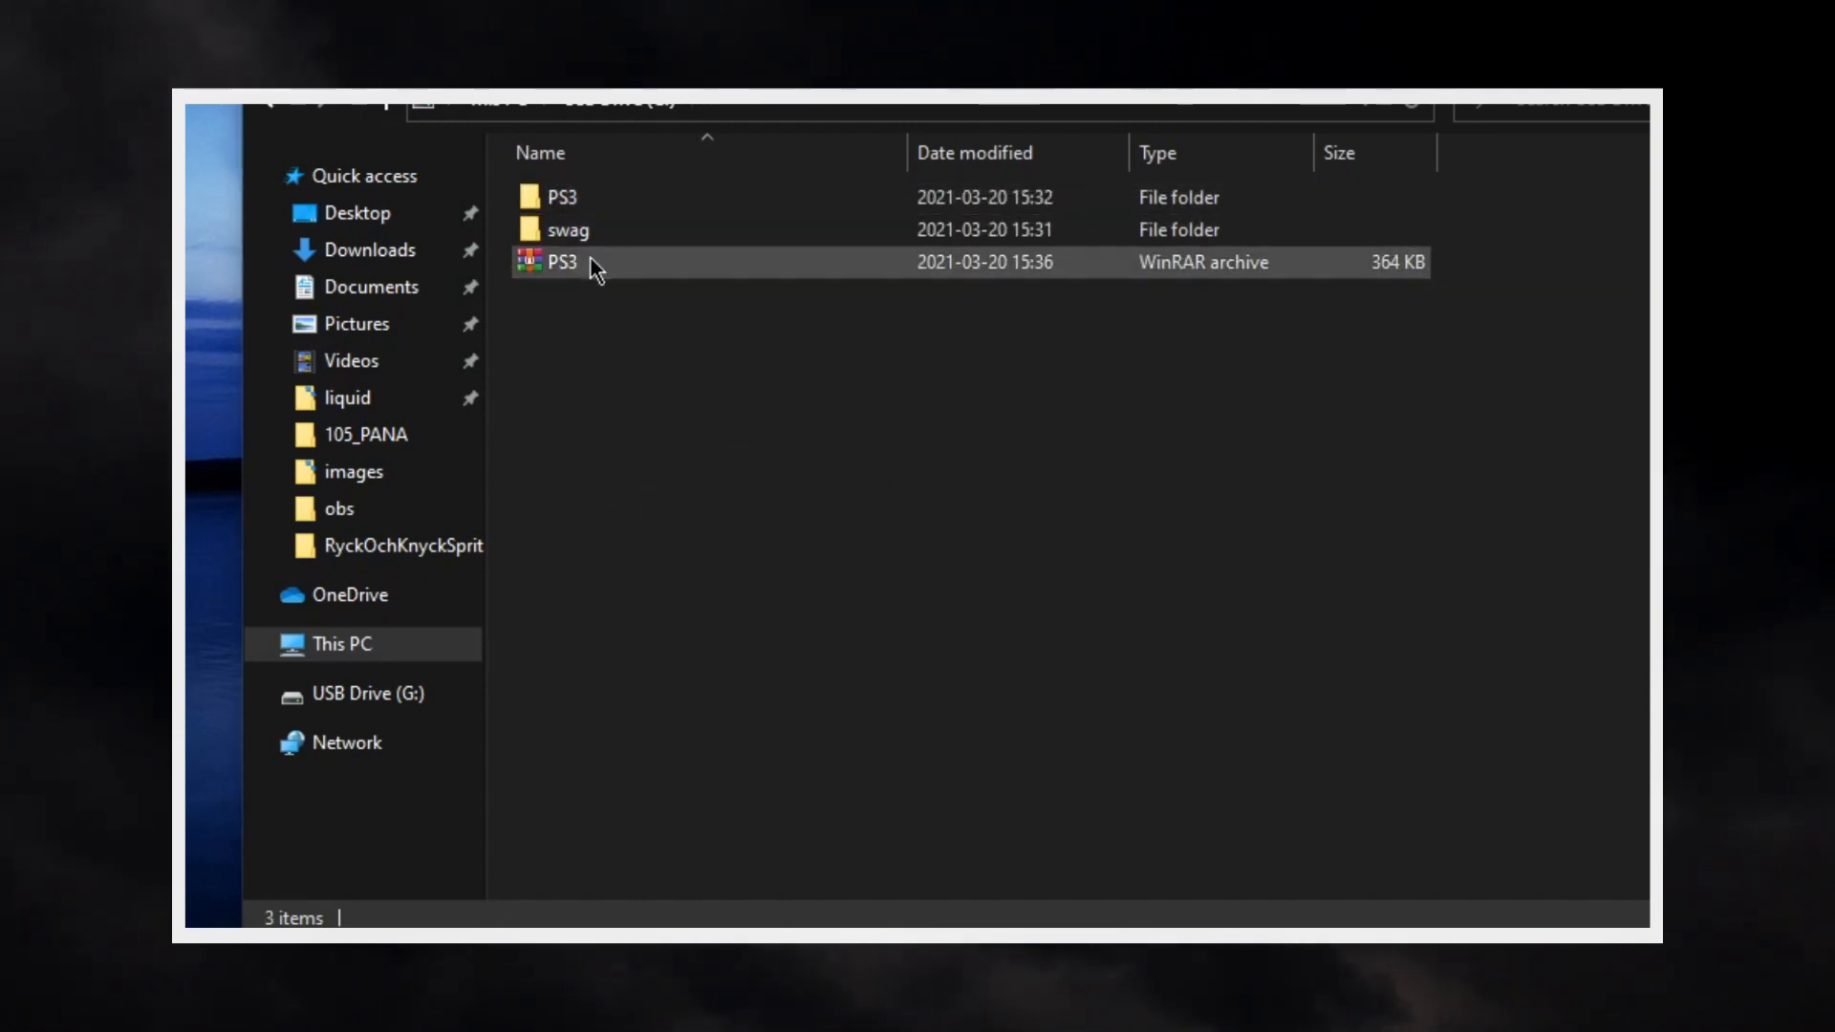
pyautogui.doubleClick(563, 261)
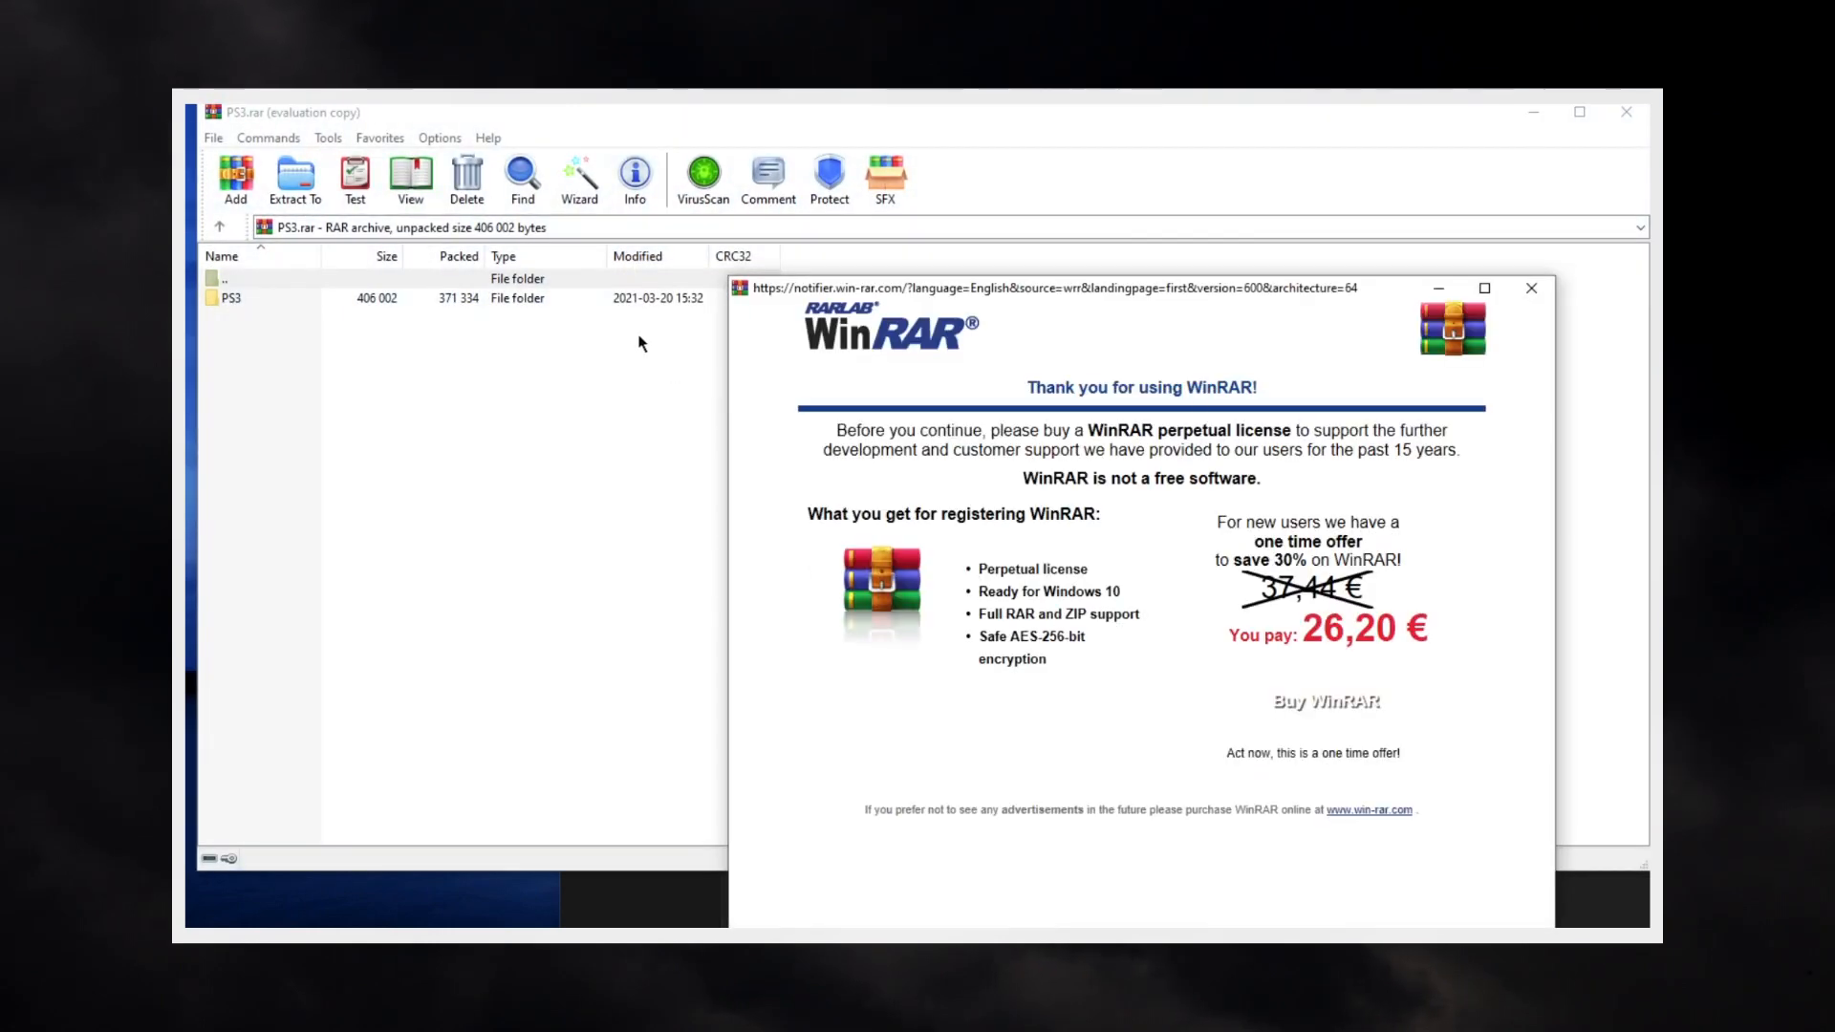
pyautogui.click(1529, 288)
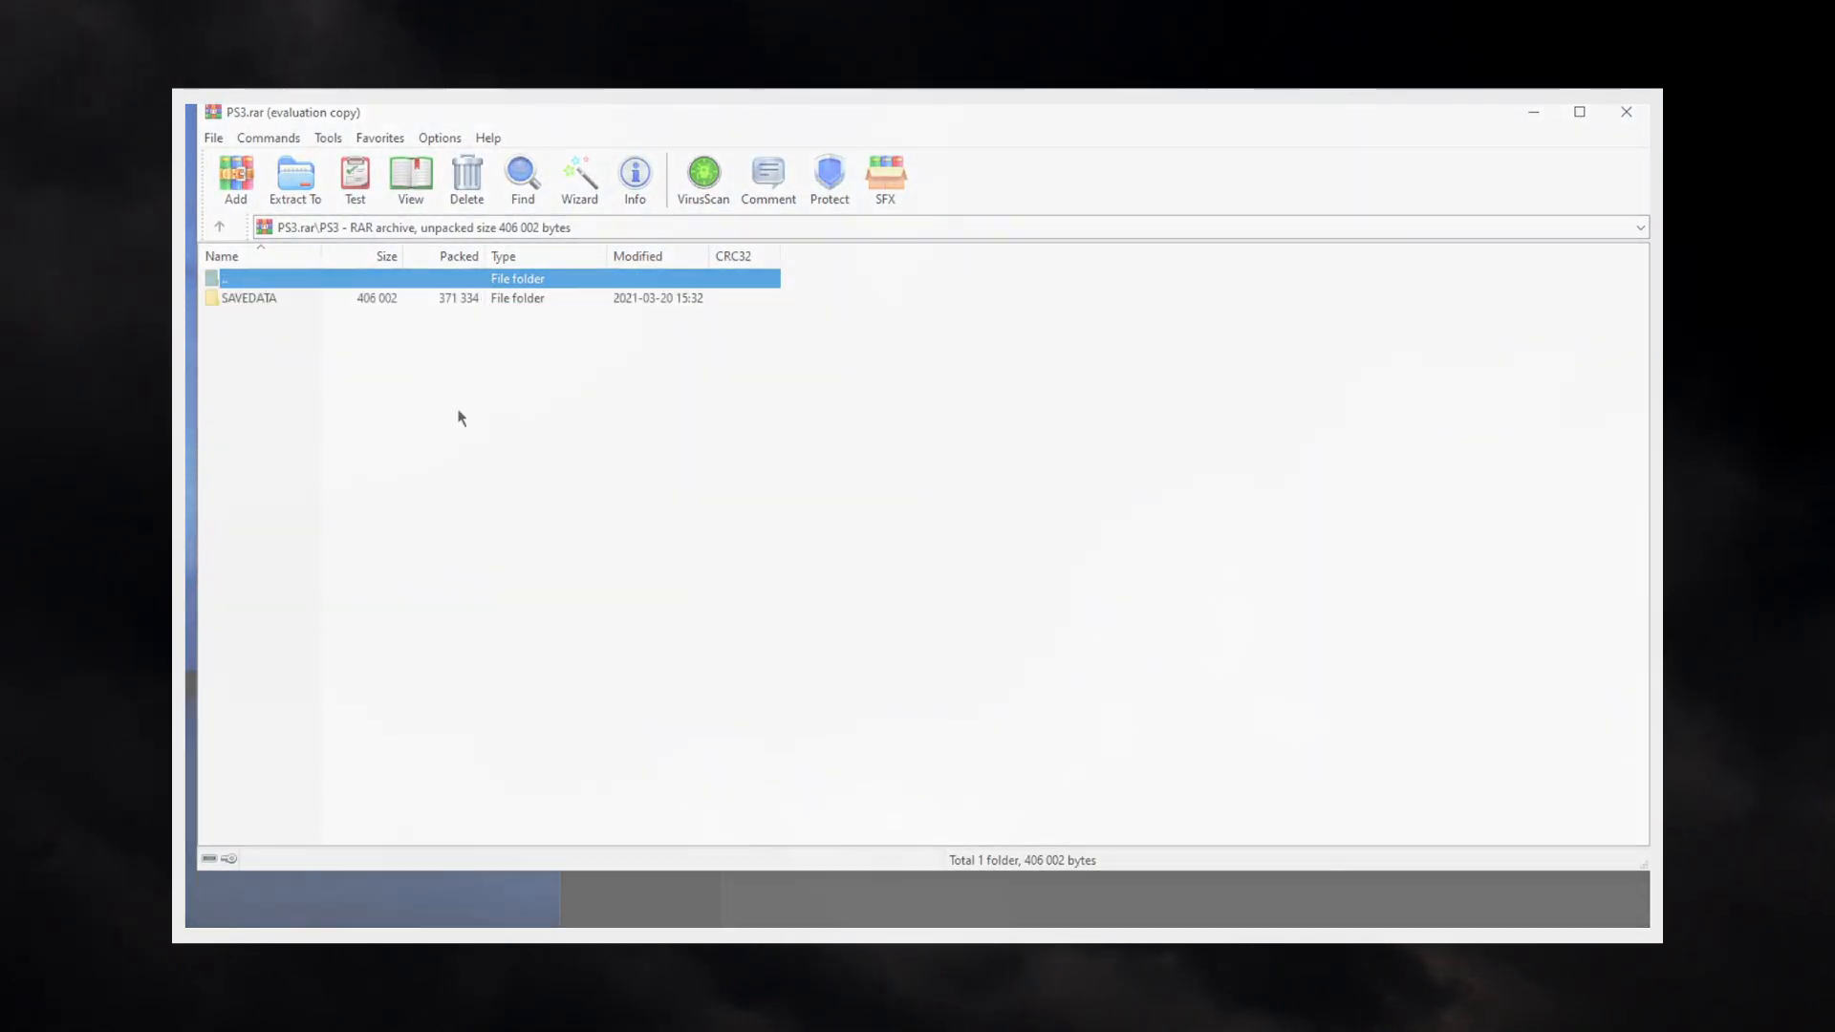